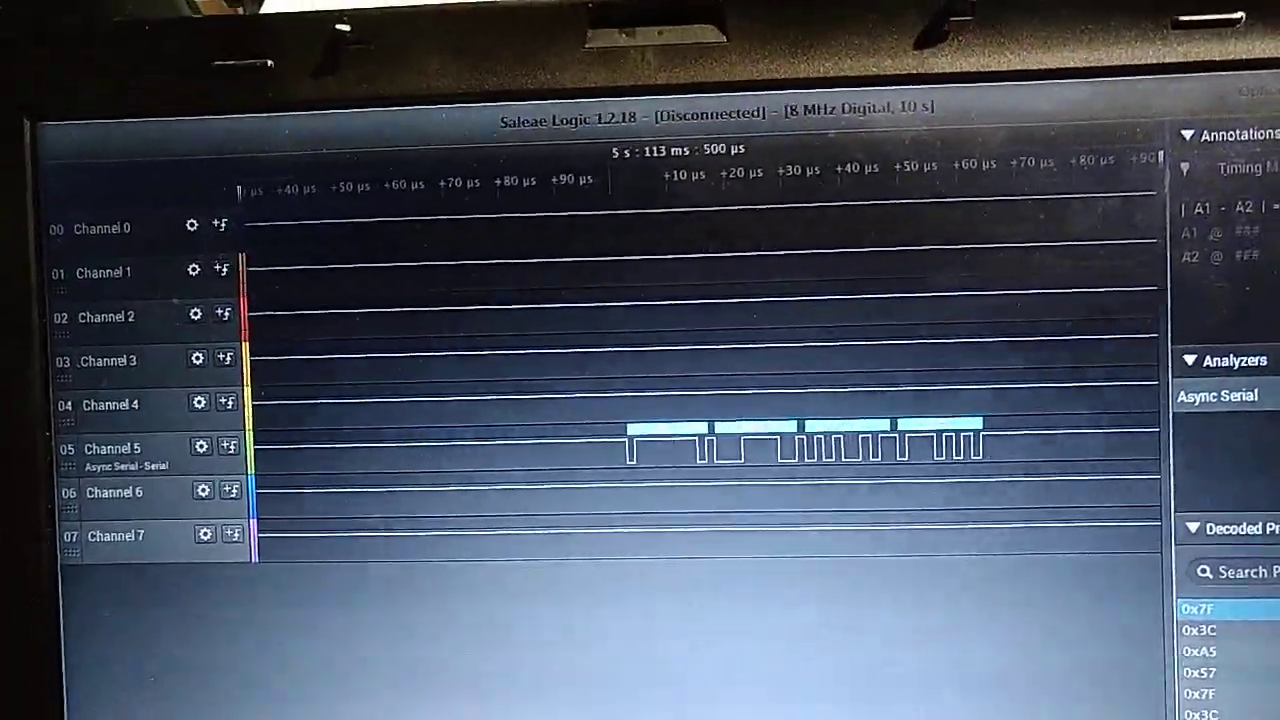
Bring the BMS sketch into view, showing serialSpecialInit and the #define BMS_BAUD lines
{"action": "key", "text": "alt+tab"}
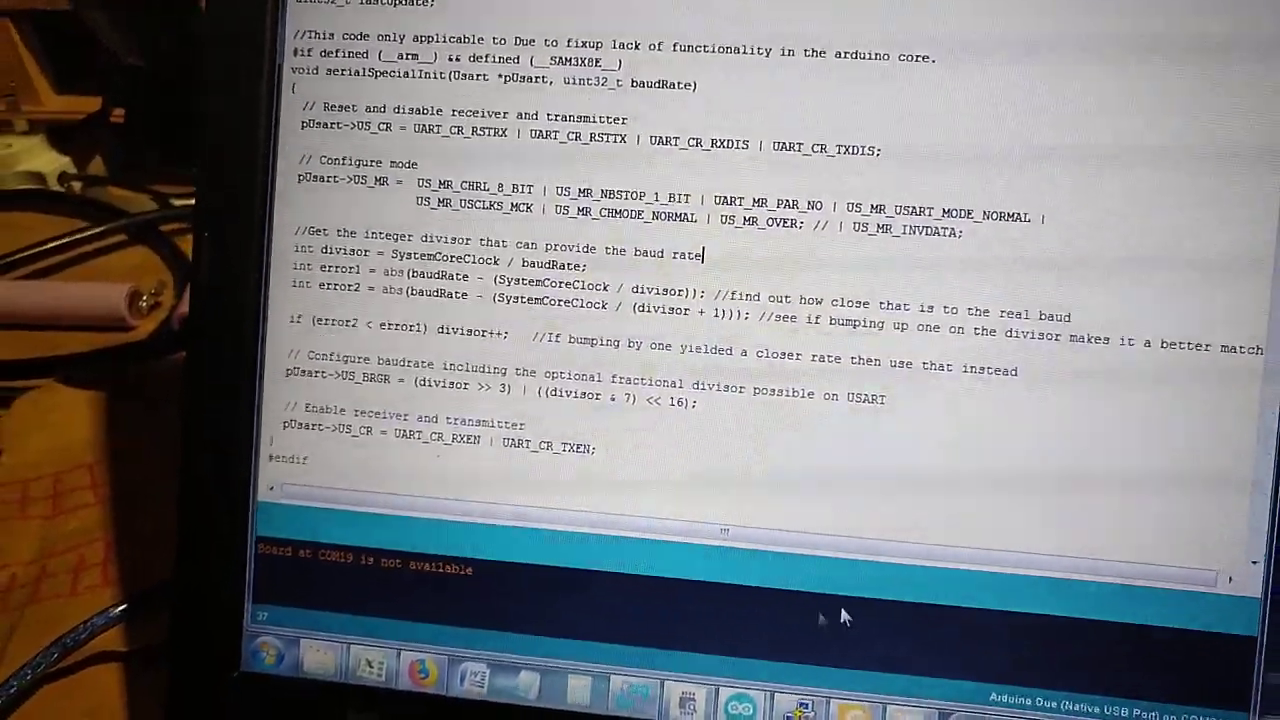
{"action": "scroll", "scroll_direction": "up", "scroll_amount": 3}
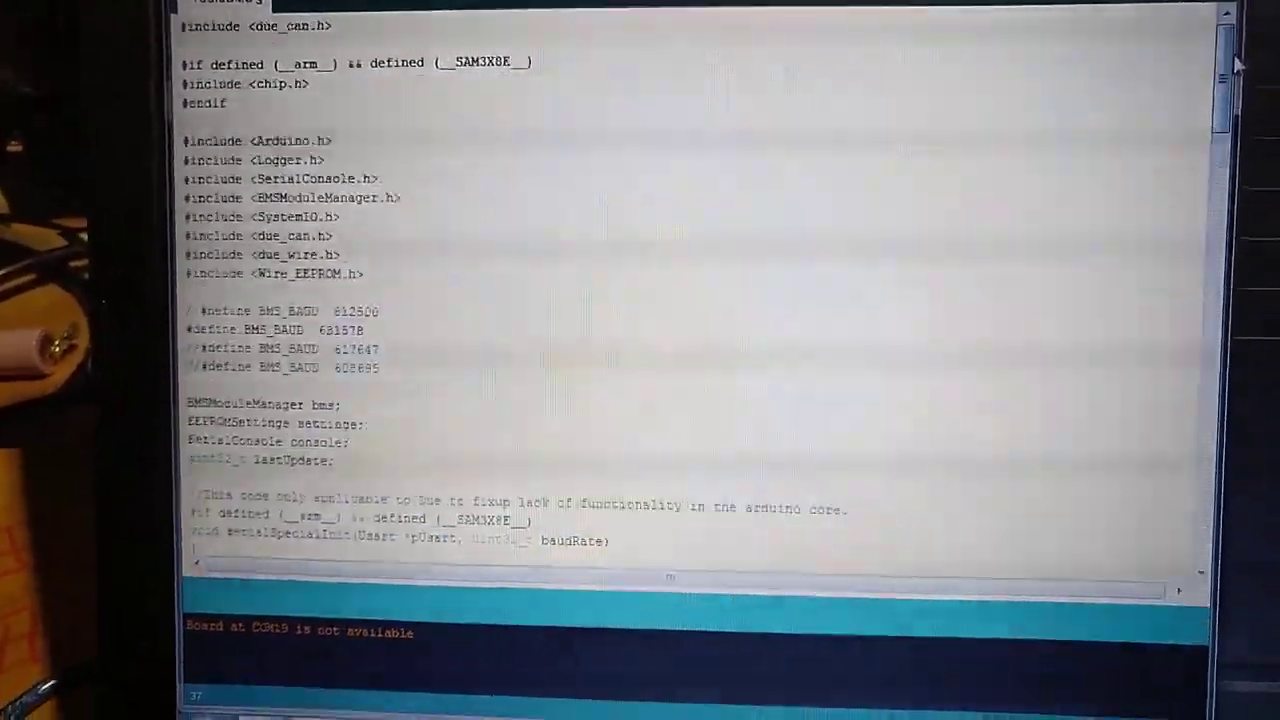